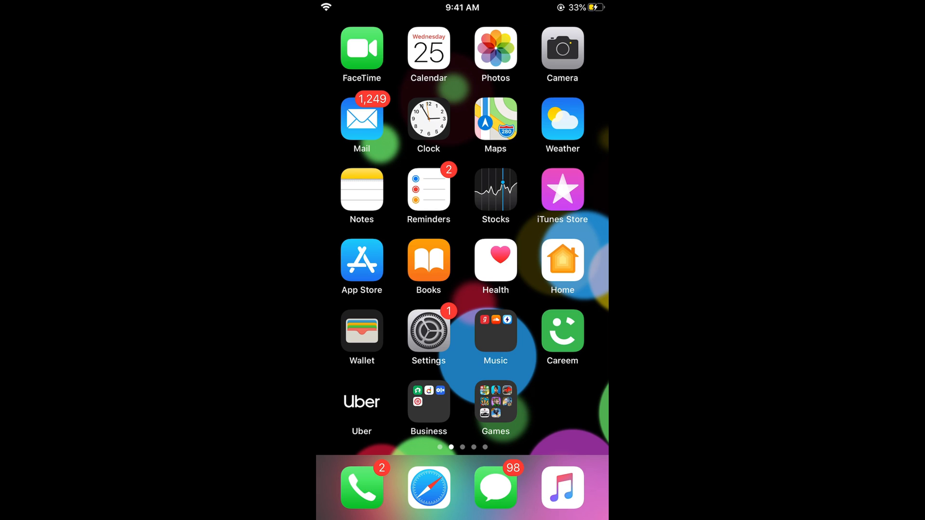
- Reach the Gmail account in Settings' Passwords & Accounts and review its synced services
click(428, 329)
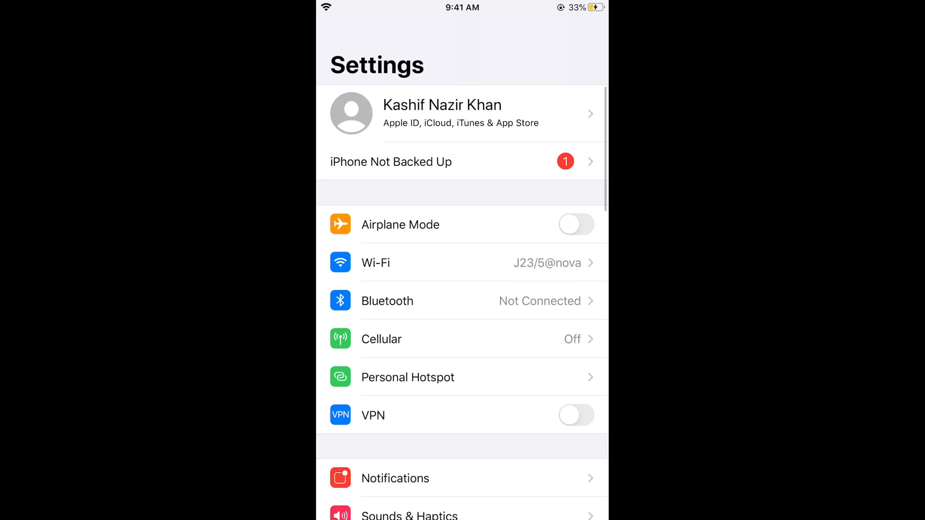
scroll(down, 3)
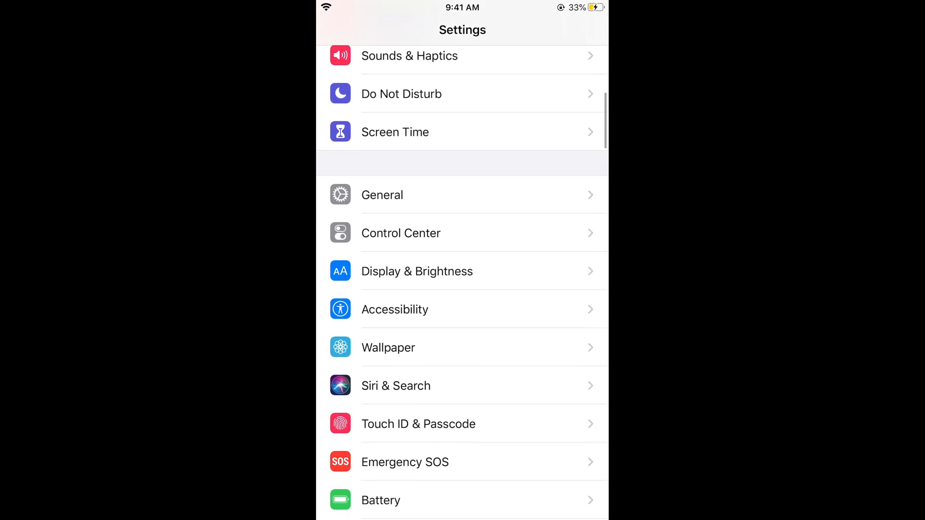
scroll(down, 3)
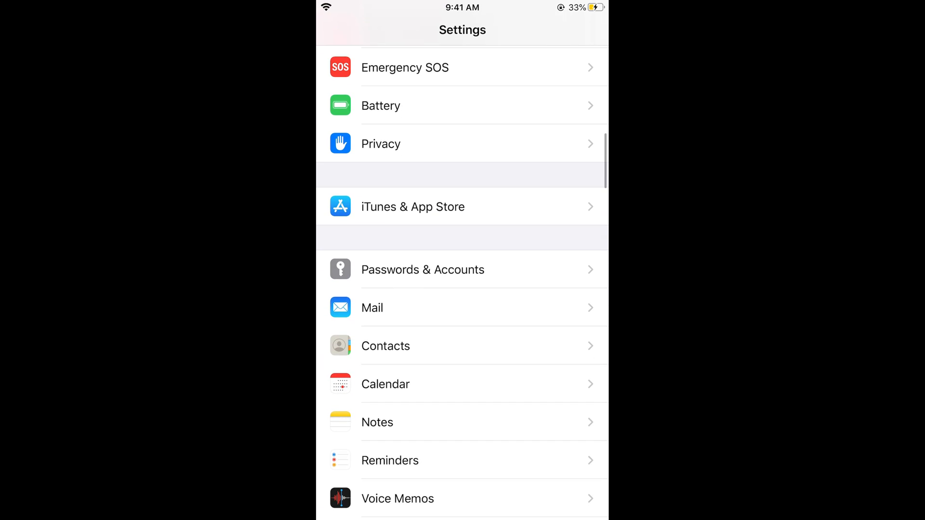
click(422, 269)
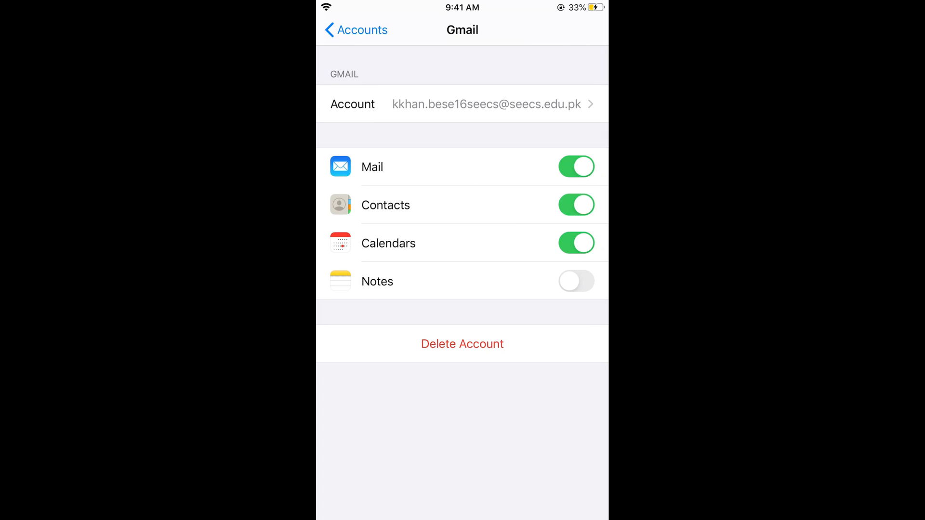
- Leave the Gmail account page and return toward the home screen
click(354, 29)
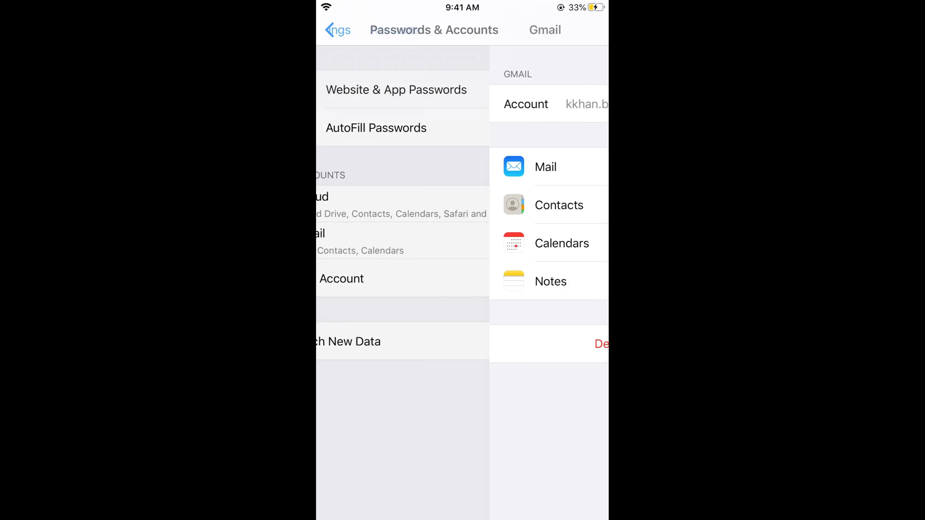
click(335, 30)
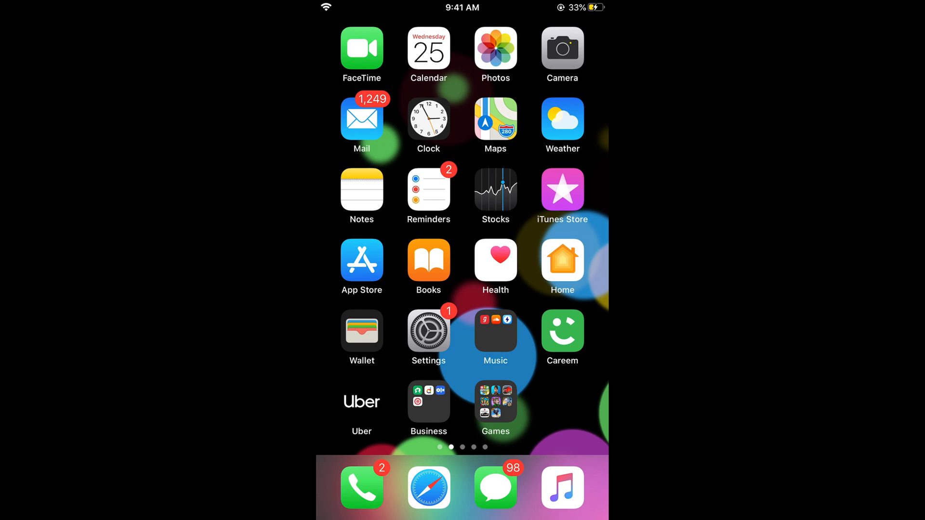
- Launch Gmail on its Primary inbox and show the signed-in Google accounts via the avatar
scroll(left, 3)
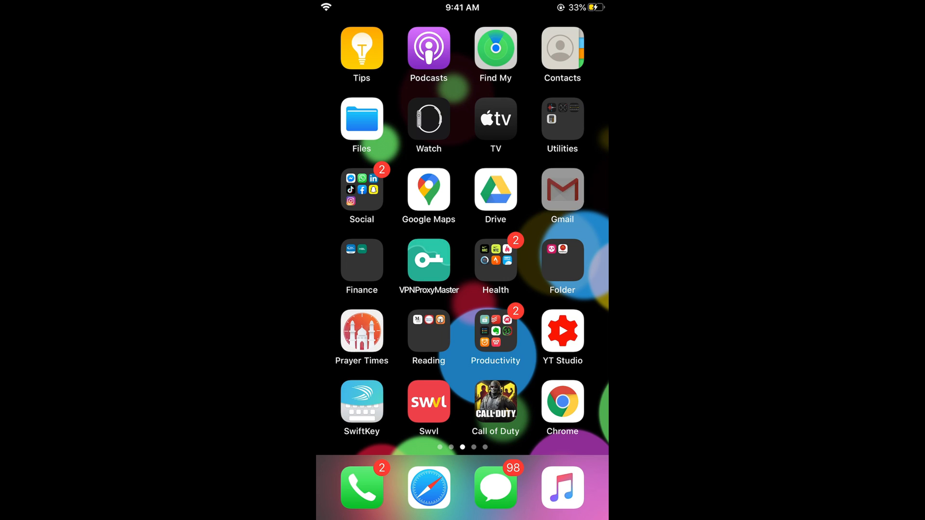
click(562, 189)
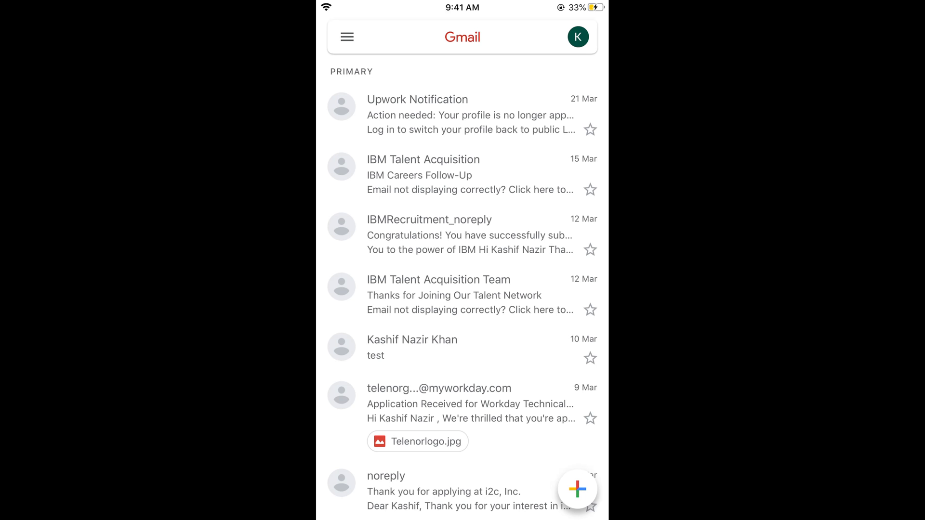
click(463, 37)
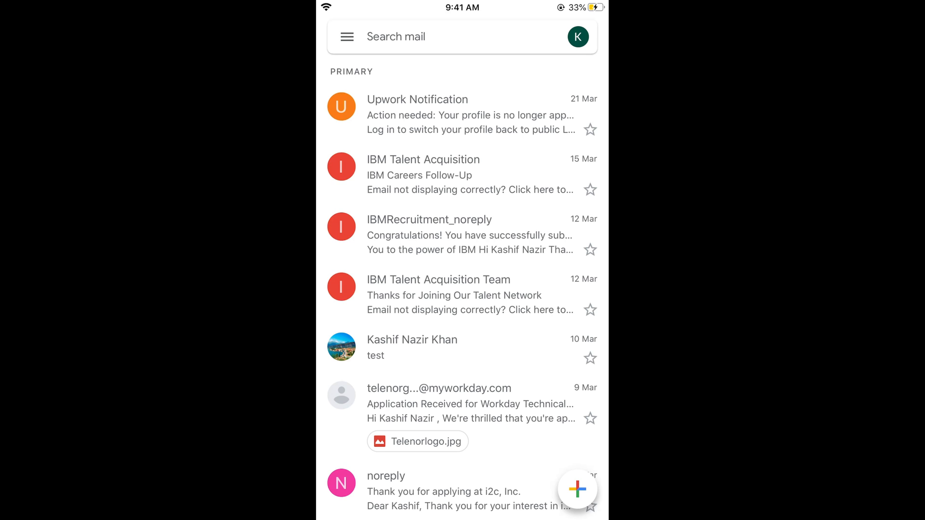
click(577, 37)
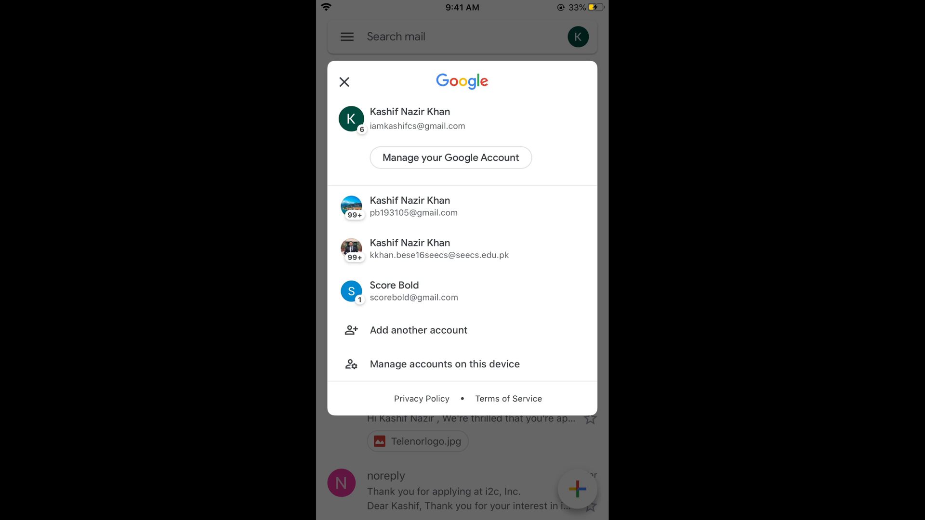
- Manage the Google Account and reach Data & personalization's download/delete data options
click(451, 158)
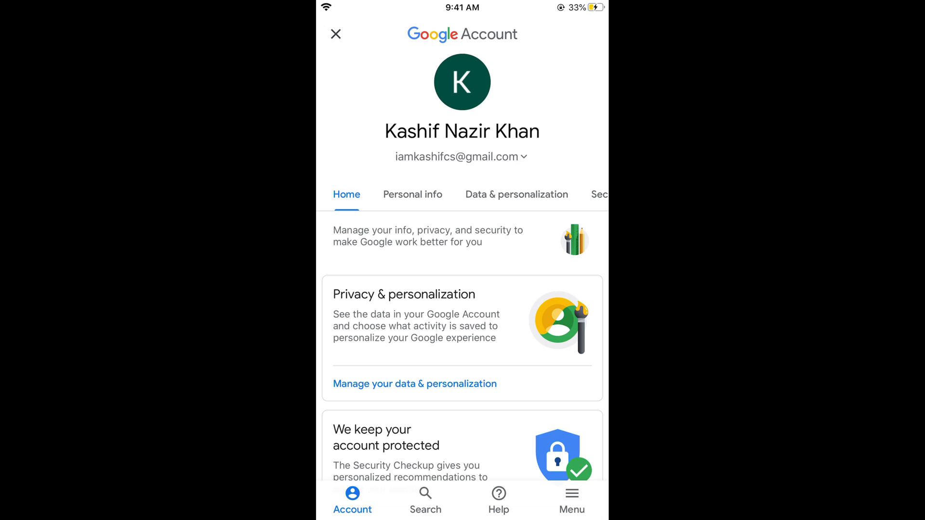
click(517, 194)
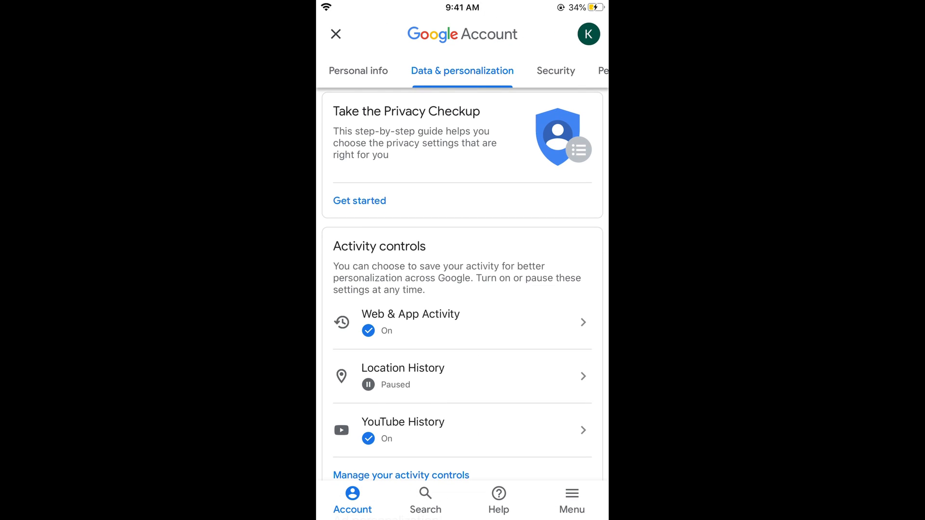
scroll(down, 3)
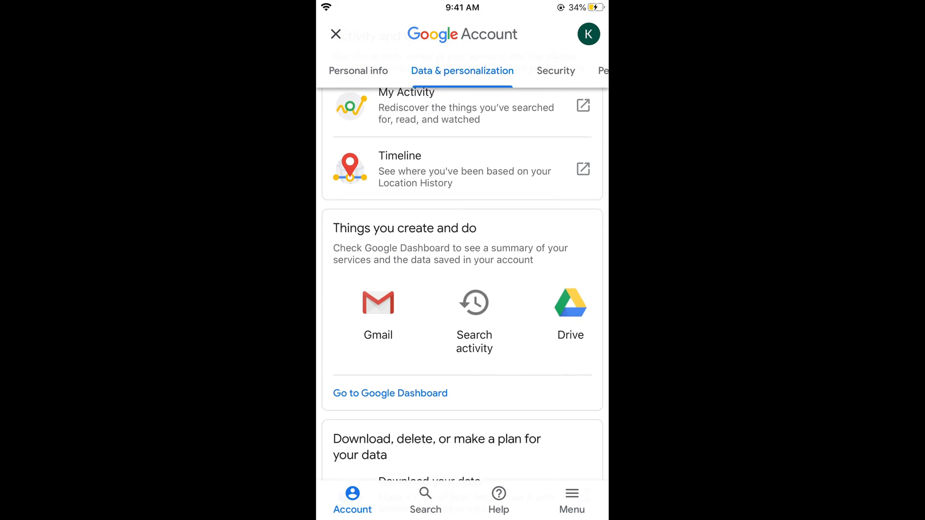
scroll(down, 3)
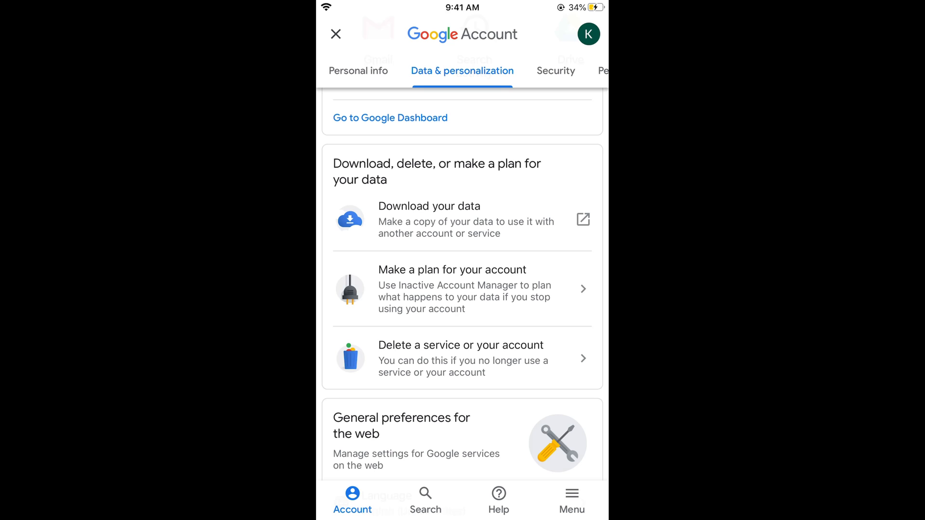
- Bring up the 'Delete a service or your account' page with its deletion choices
click(460, 358)
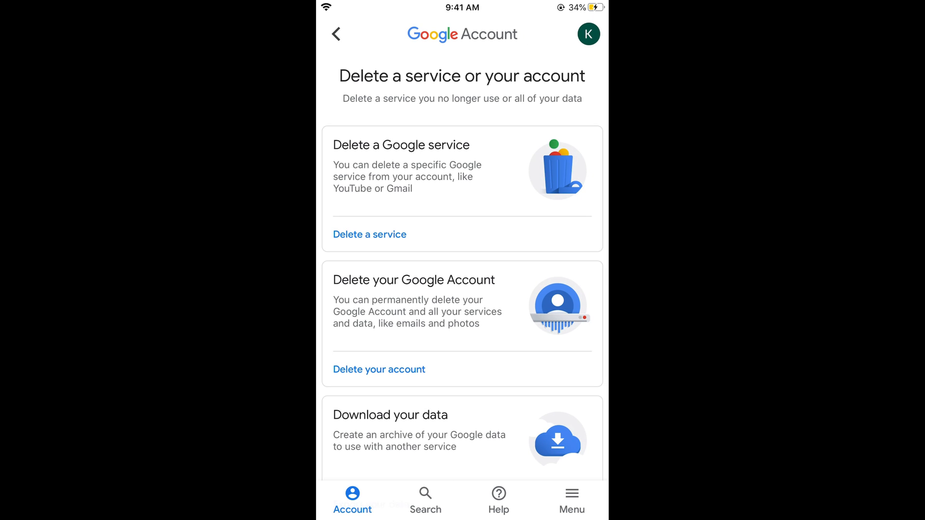
scroll(down, 3)
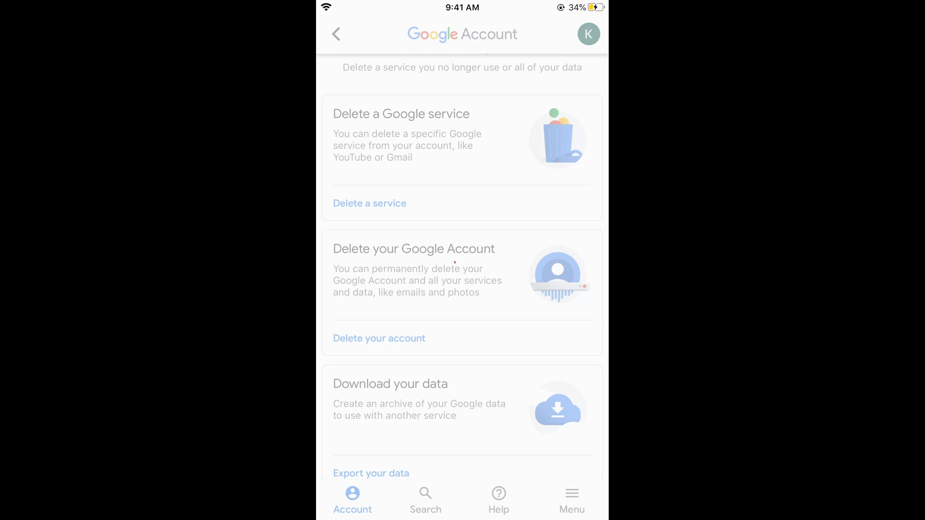
- Choose Delete your Google Account, landing on Safari's password verification page
click(378, 338)
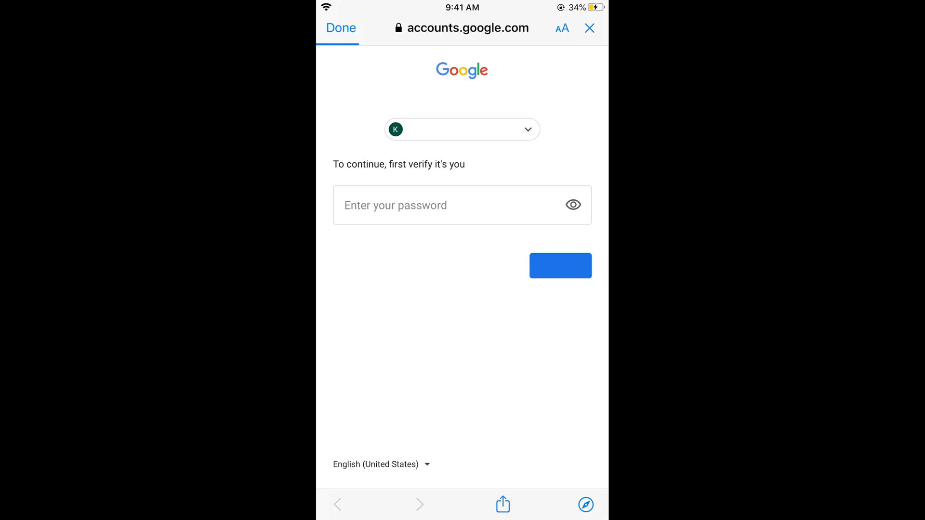